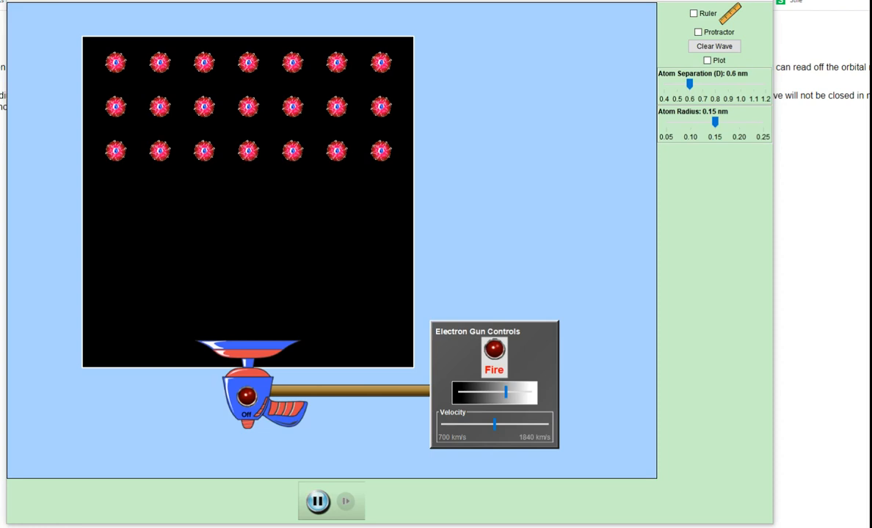
{"action": "mouse_move", "coordinate": [291, 211]}
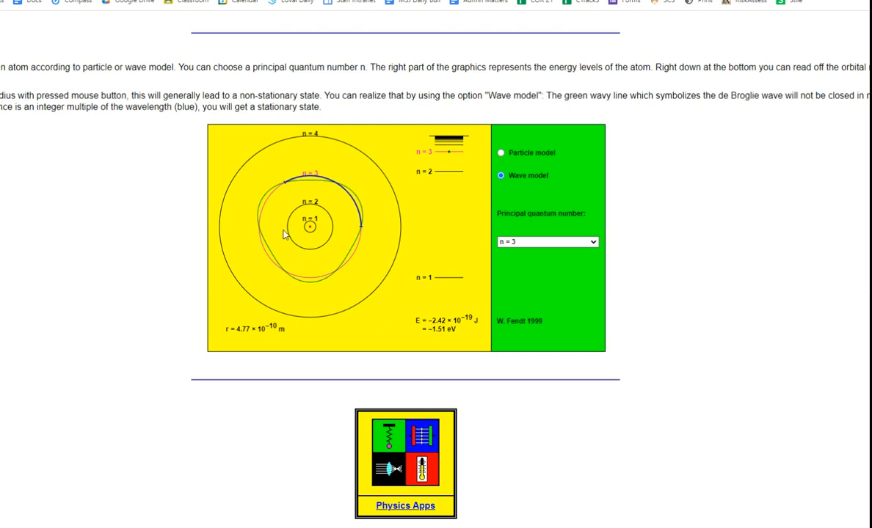
{"action": "mouse_move", "coordinate": [259, 275]}
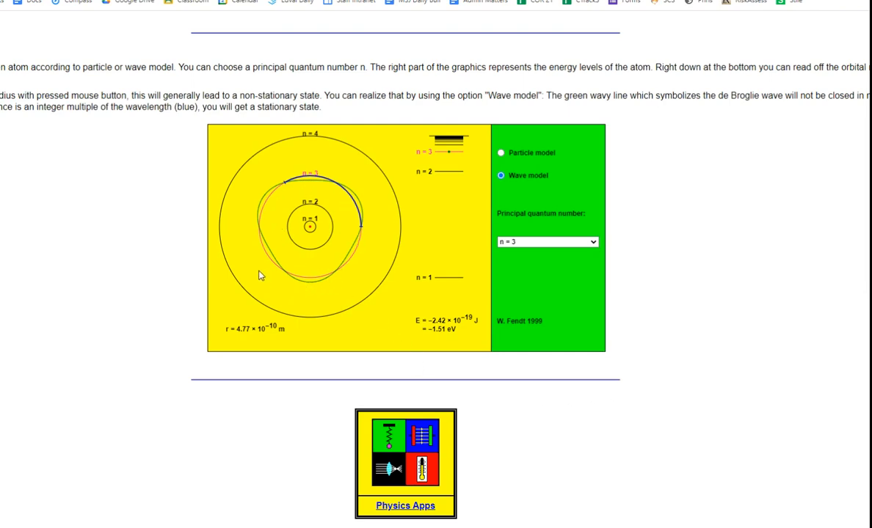
{"action": "mouse_move", "coordinate": [536, 153]}
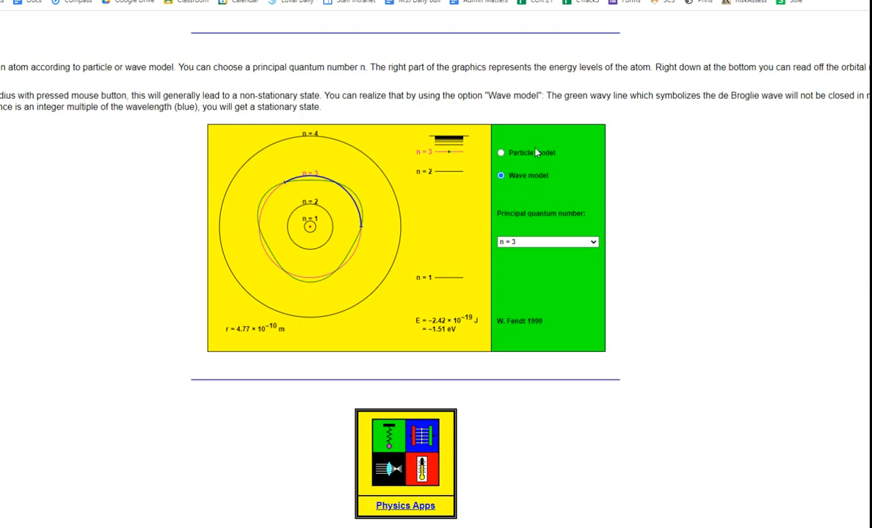
Step: Switch the n = 3 state to the particle model, showing the electron on a circular orbit
{"action": "left_click", "coordinate": [501, 152]}
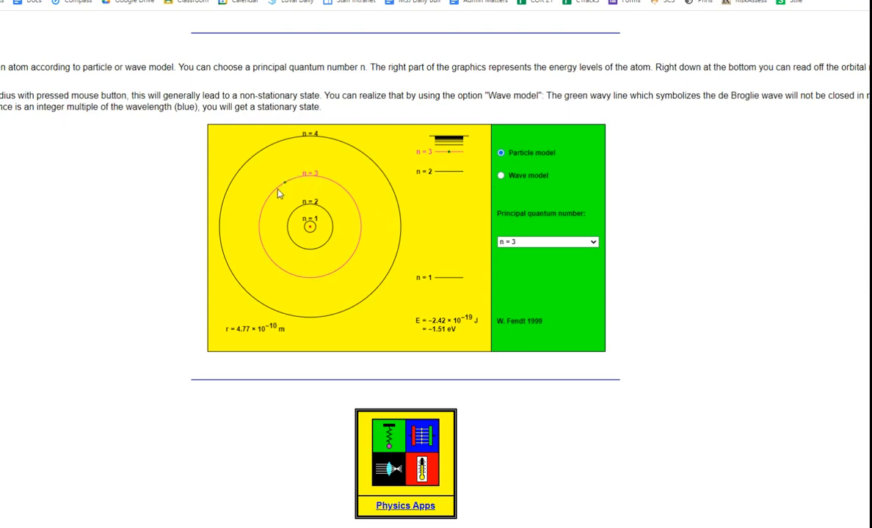
{"action": "mouse_move", "coordinate": [304, 292]}
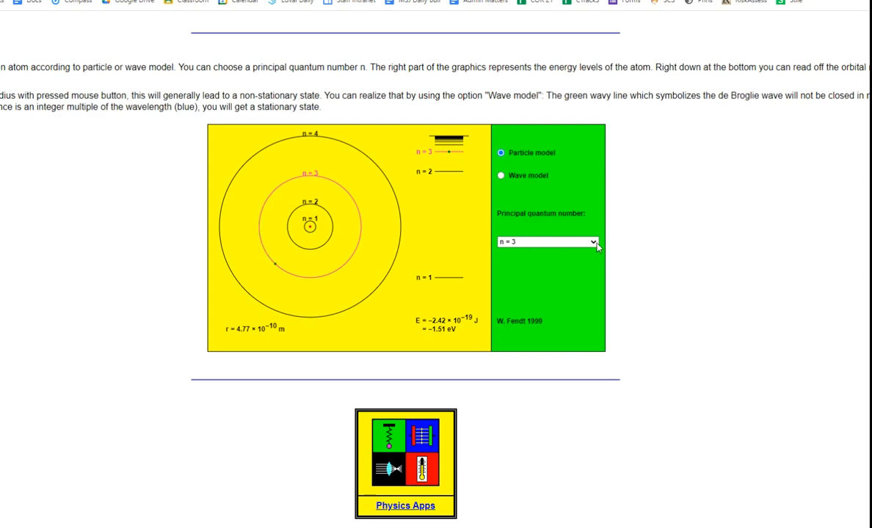
Step: Select n = 1, then n = 2, then n = 5, ending at −0.54 eV
{"action": "left_click", "coordinate": [547, 241]}
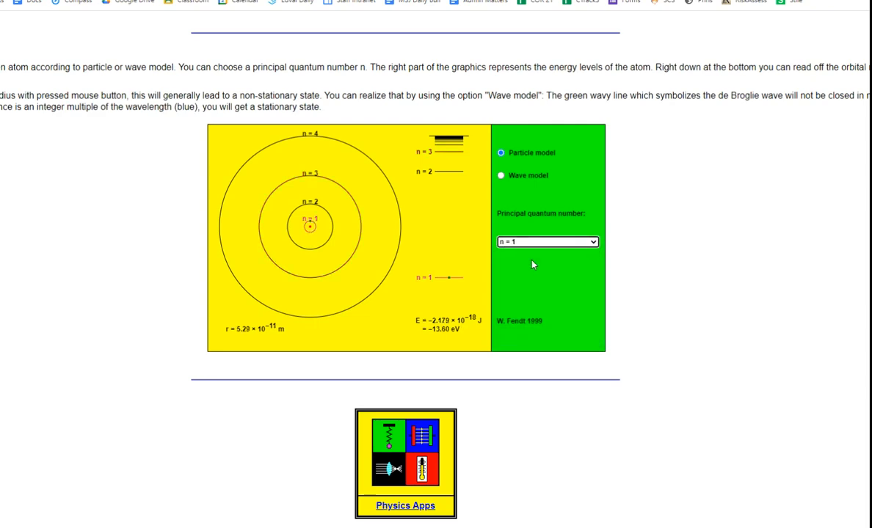
{"action": "mouse_move", "coordinate": [560, 248]}
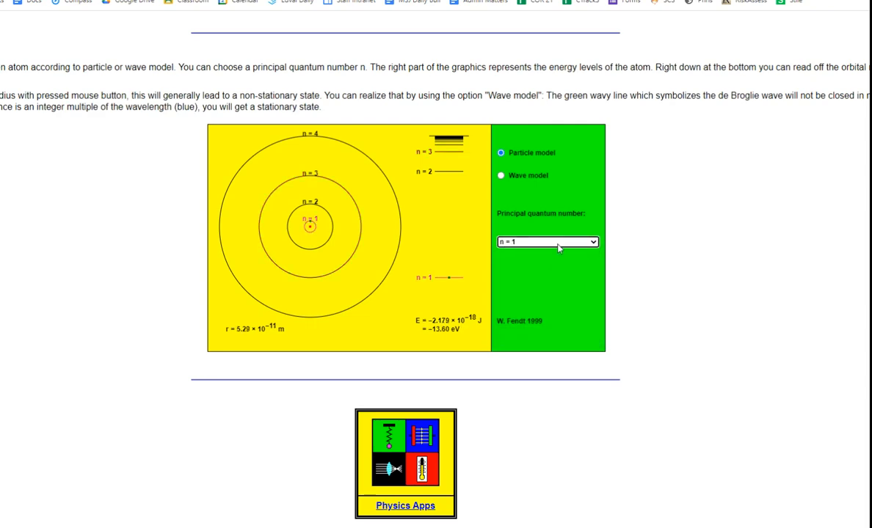
{"action": "left_click", "coordinate": [547, 241]}
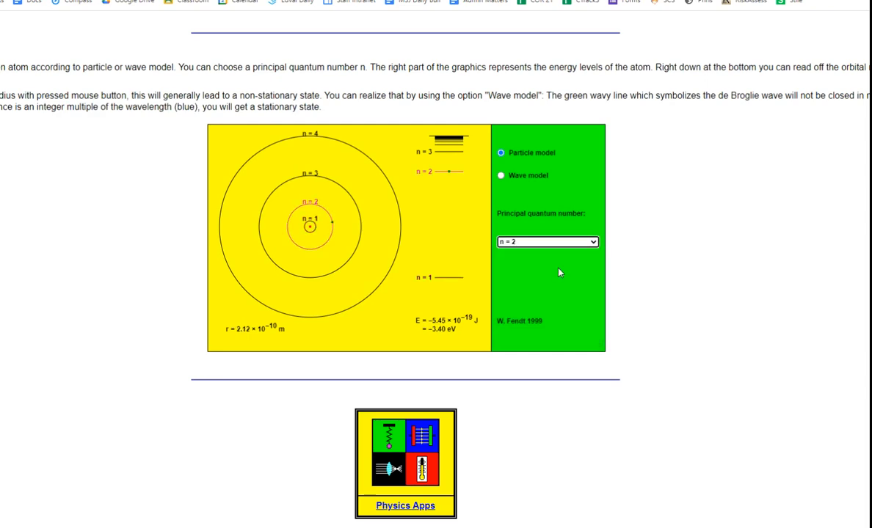
{"action": "mouse_move", "coordinate": [441, 279]}
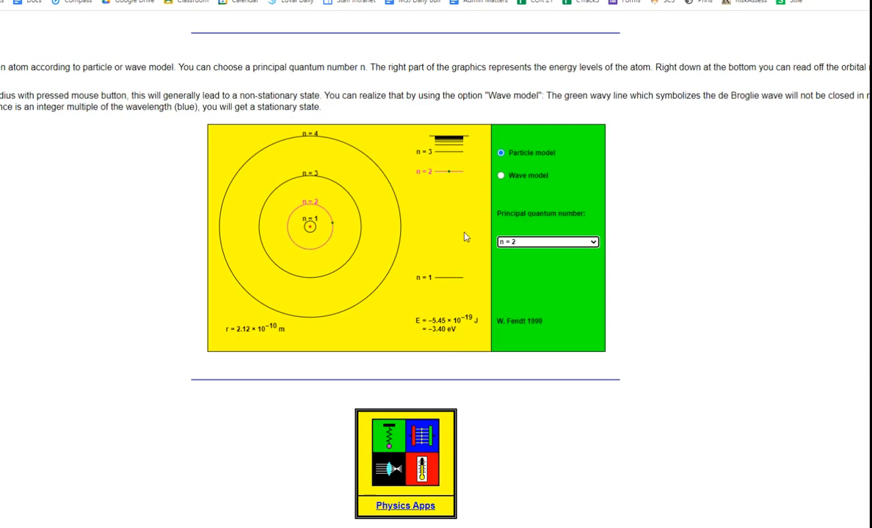
{"action": "mouse_move", "coordinate": [448, 178]}
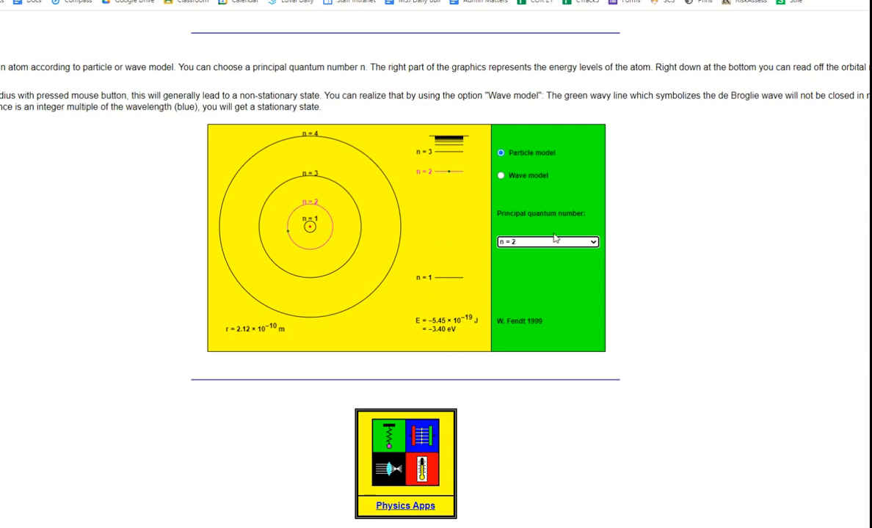
{"action": "left_click", "coordinate": [546, 241]}
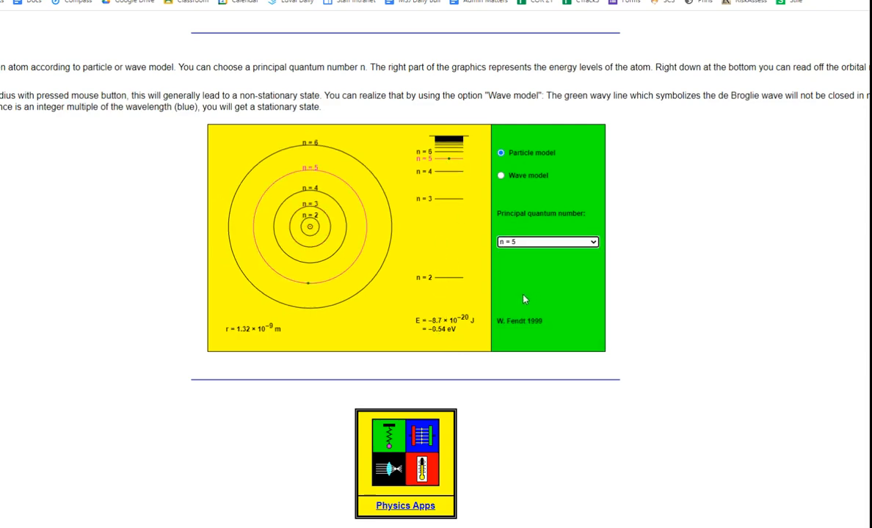
{"action": "mouse_move", "coordinate": [370, 234]}
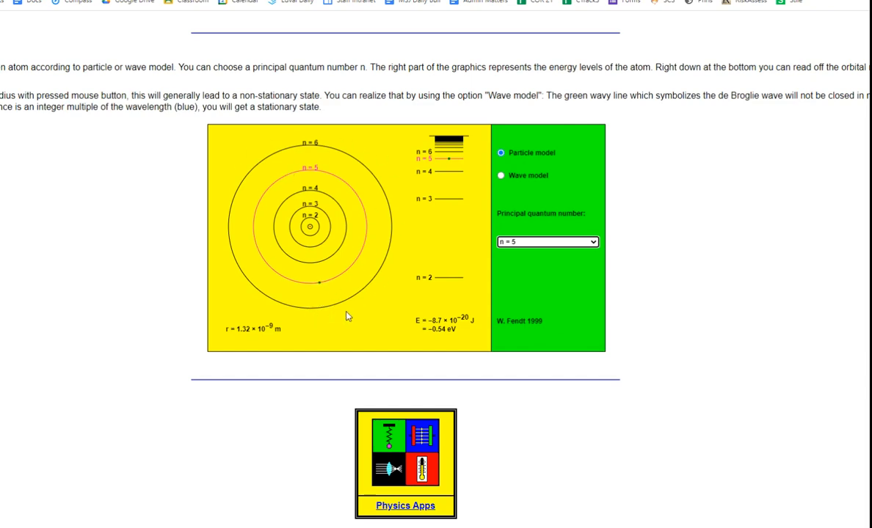
{"action": "mouse_move", "coordinate": [375, 165]}
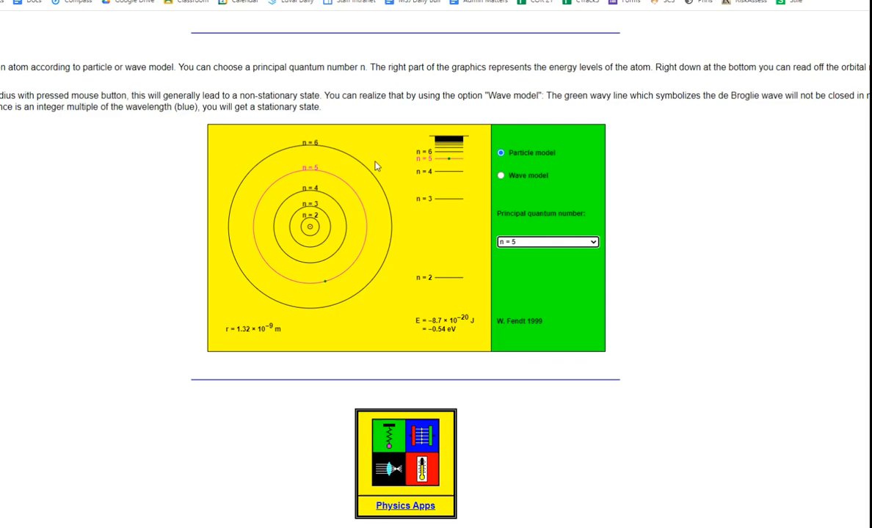
{"action": "mouse_move", "coordinate": [350, 288]}
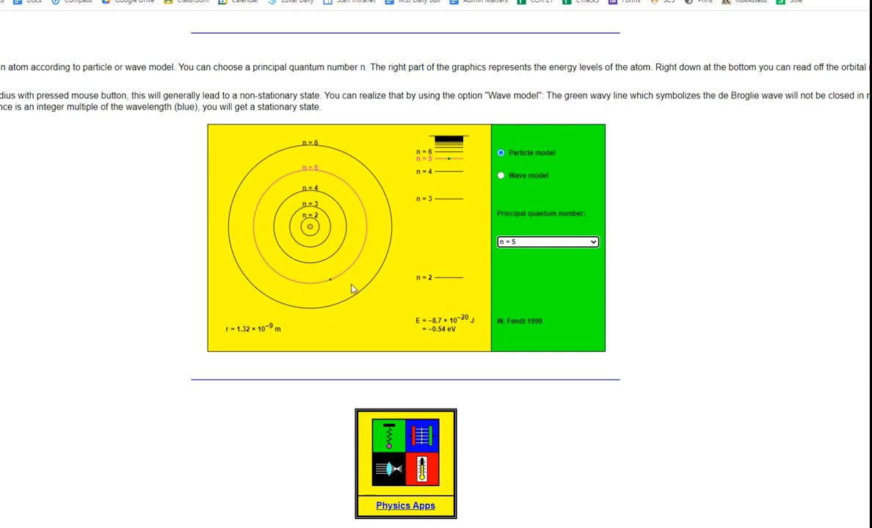
{"action": "mouse_move", "coordinate": [336, 263]}
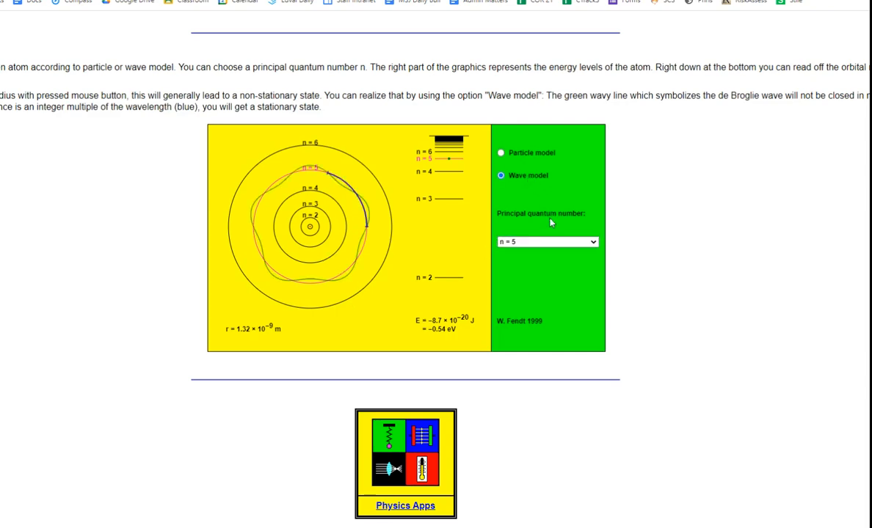
{"action": "mouse_move", "coordinate": [375, 248]}
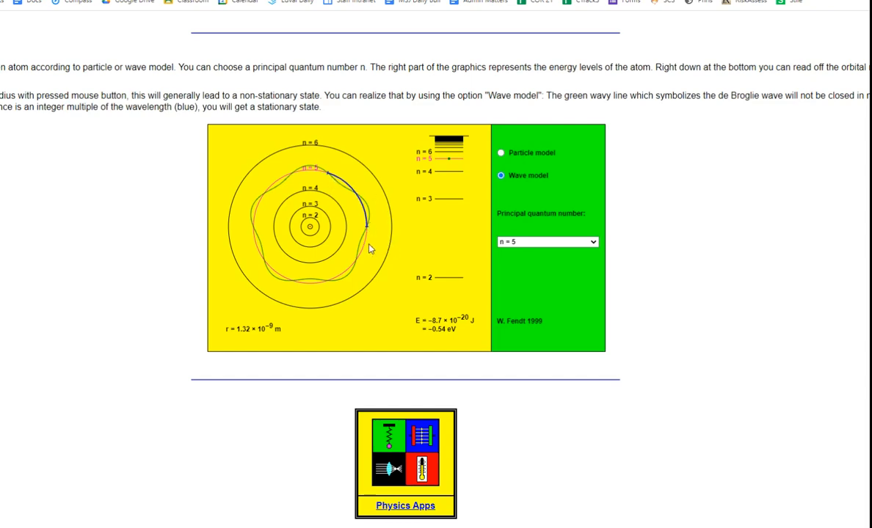
{"action": "mouse_move", "coordinate": [346, 204]}
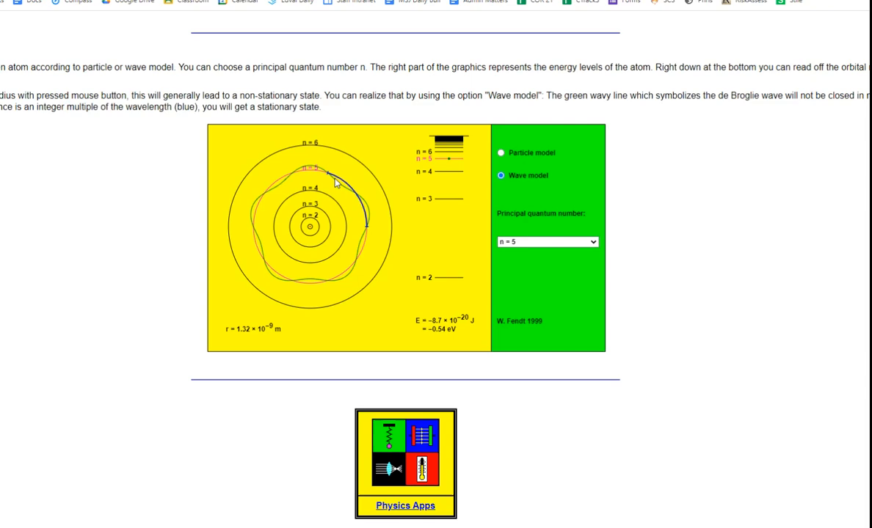
{"action": "mouse_move", "coordinate": [369, 232]}
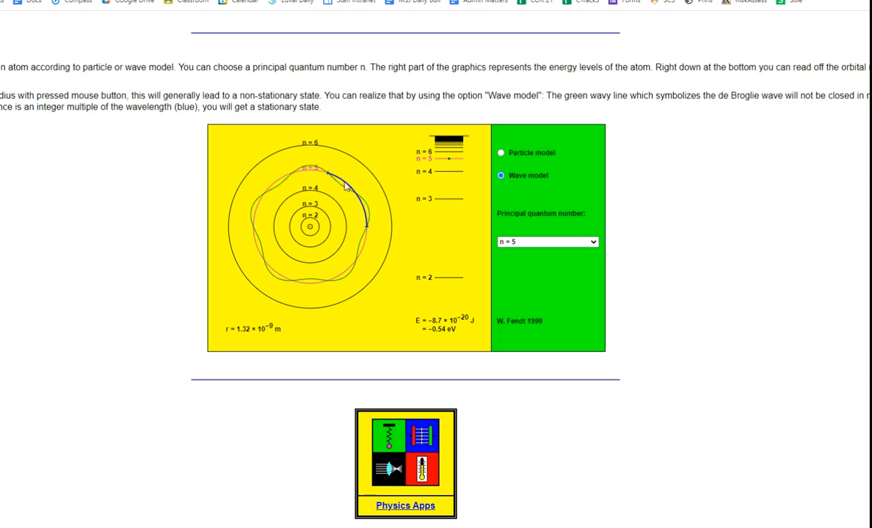
{"action": "mouse_move", "coordinate": [359, 252]}
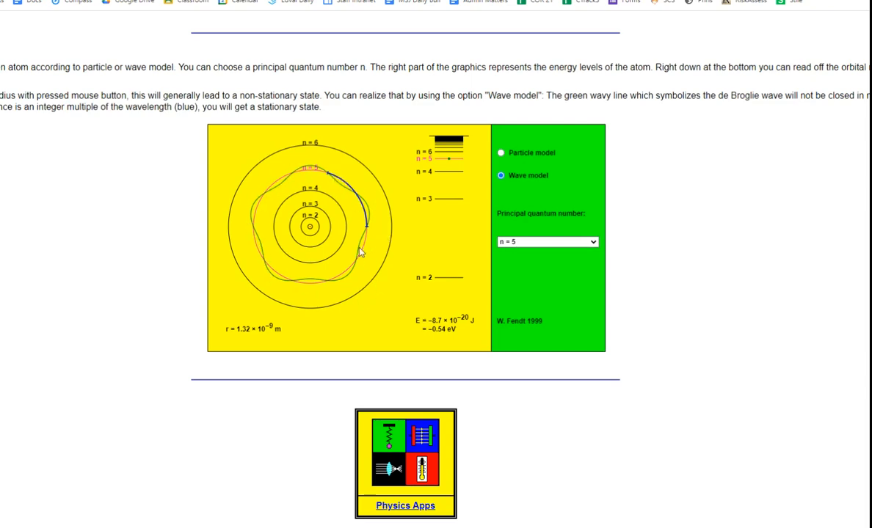
{"action": "mouse_move", "coordinate": [255, 264]}
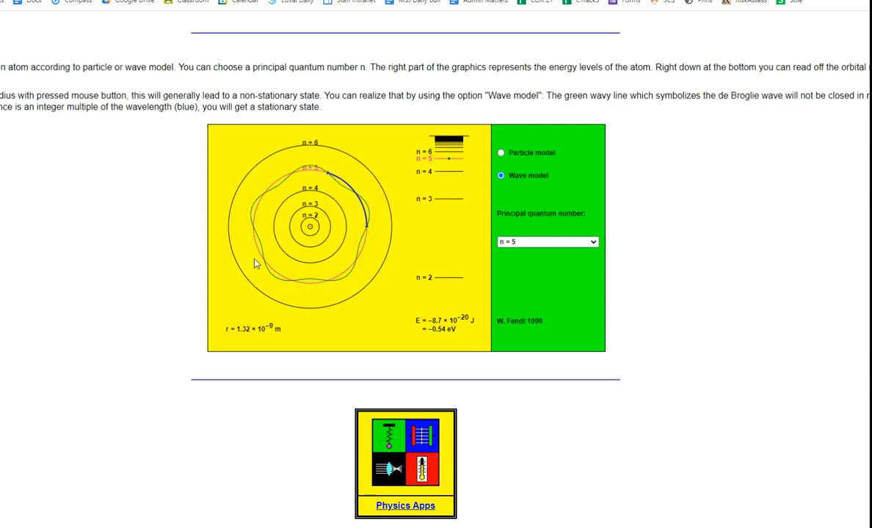
{"action": "mouse_move", "coordinate": [334, 282]}
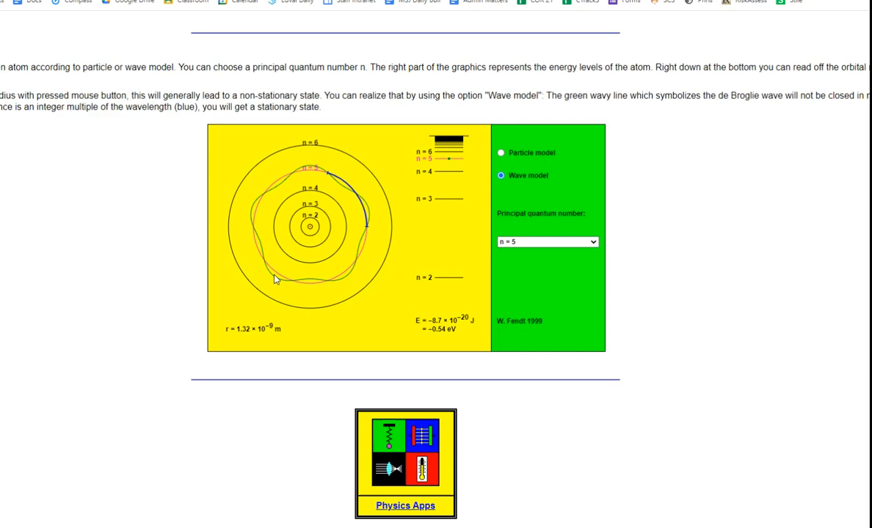
{"action": "mouse_move", "coordinate": [290, 267]}
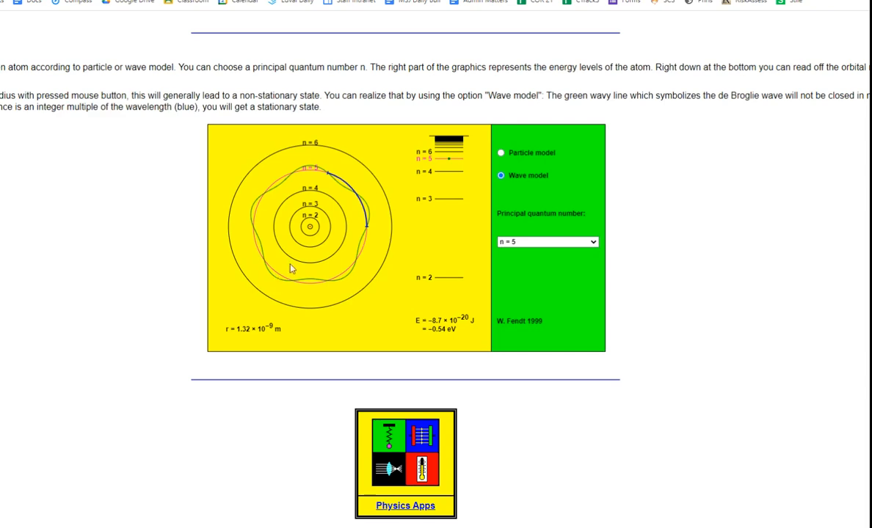
Step: Choose n = 3 in the wave model, showing the −1.51 eV de Broglie wave
{"action": "left_click", "coordinate": [547, 241]}
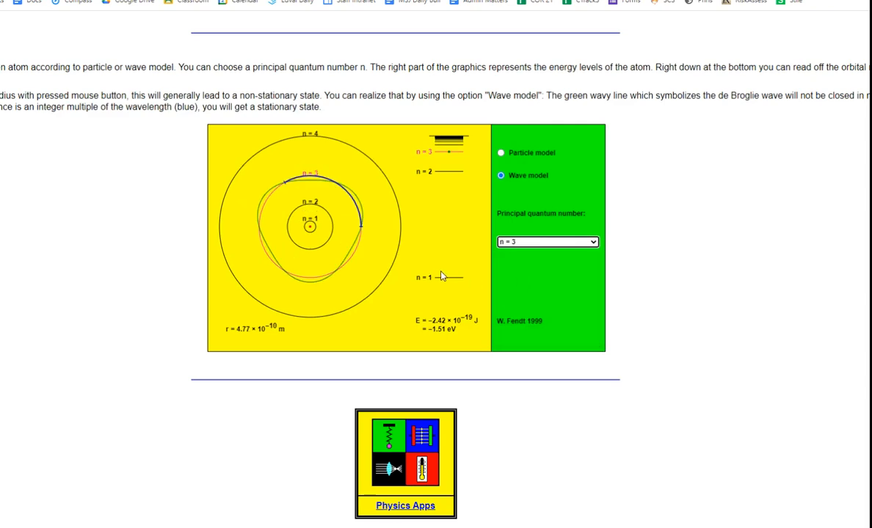
{"action": "mouse_move", "coordinate": [379, 265]}
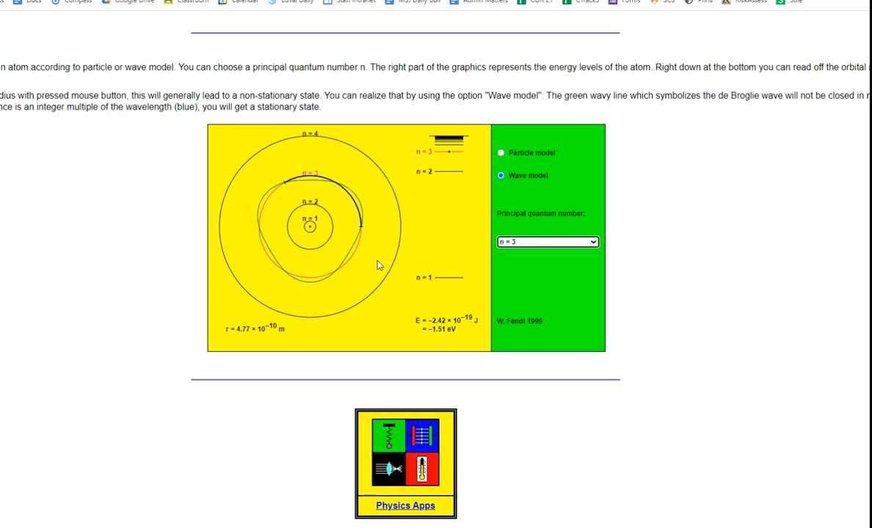
{"action": "mouse_move", "coordinate": [429, 260]}
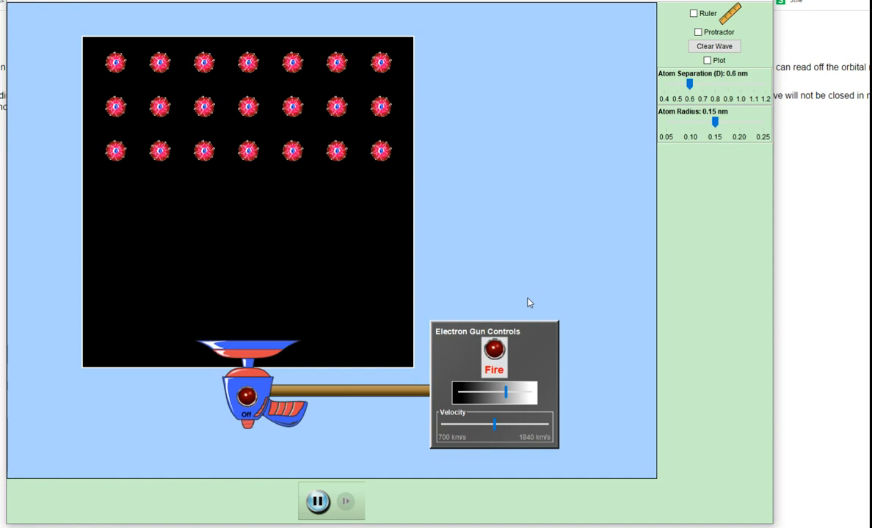
{"action": "mouse_move", "coordinate": [481, 156]}
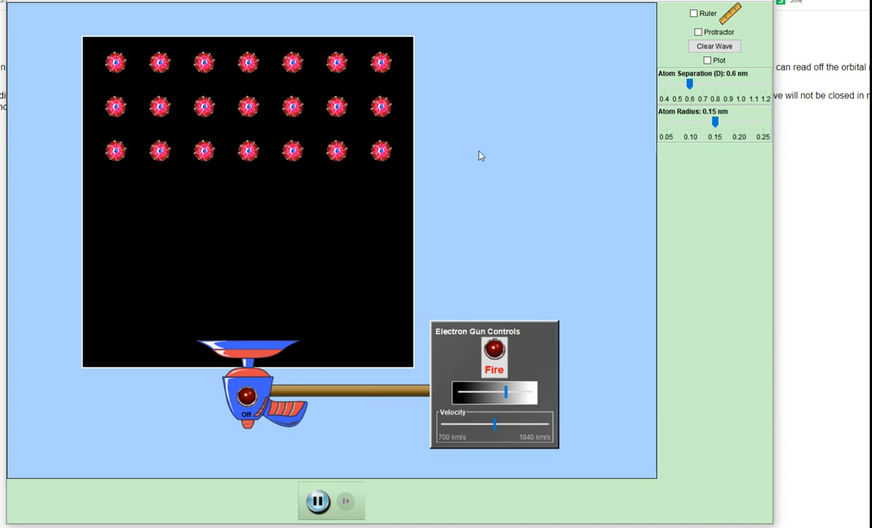
{"action": "mouse_move", "coordinate": [252, 431]}
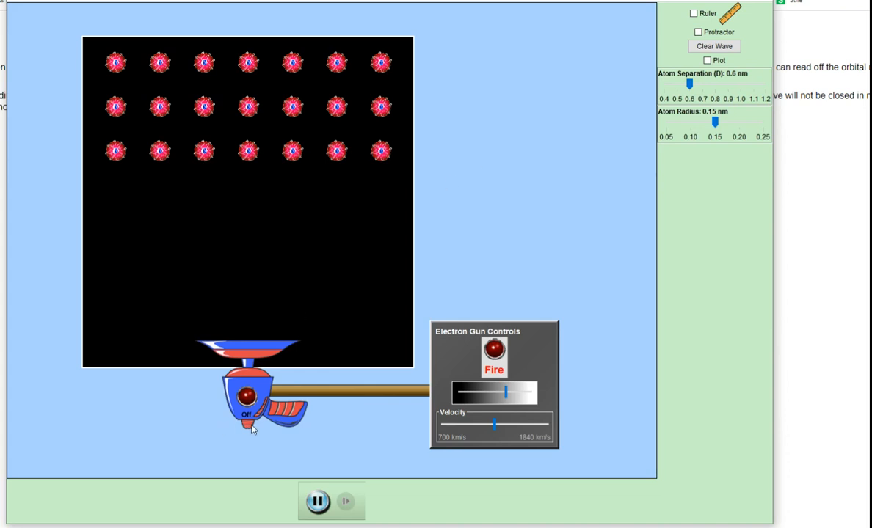
{"action": "mouse_move", "coordinate": [483, 229]}
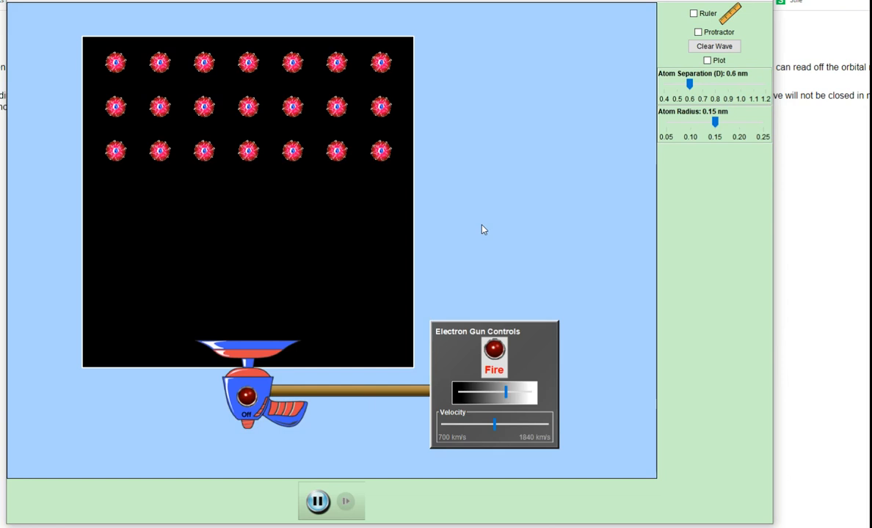
{"action": "mouse_move", "coordinate": [511, 170]}
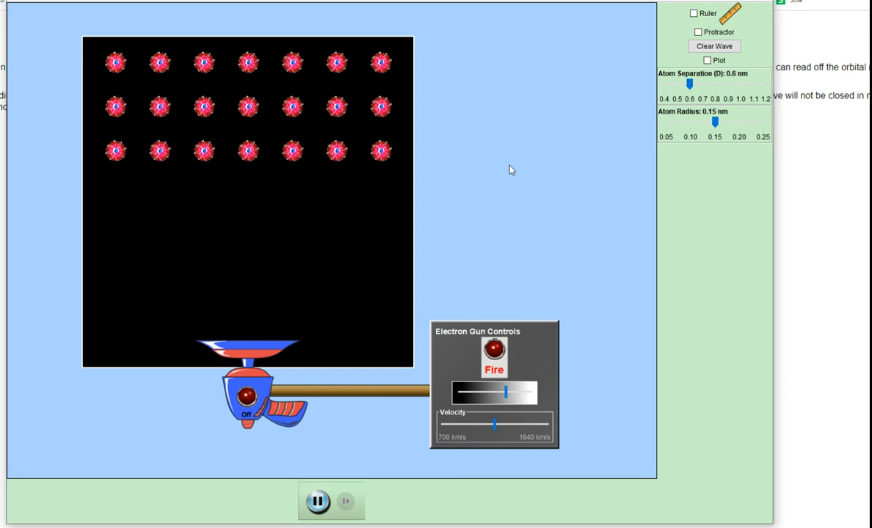
{"action": "mouse_move", "coordinate": [120, 91]}
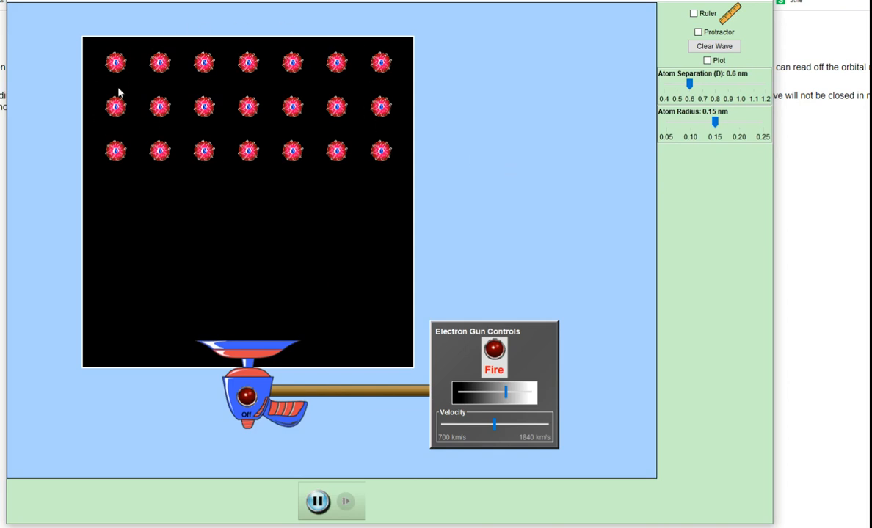
{"action": "mouse_move", "coordinate": [239, 69]}
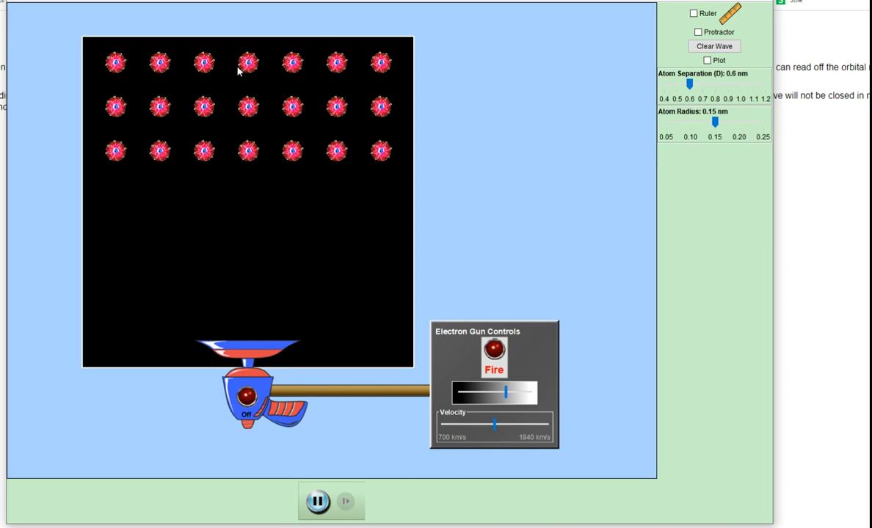
{"action": "mouse_move", "coordinate": [388, 160]}
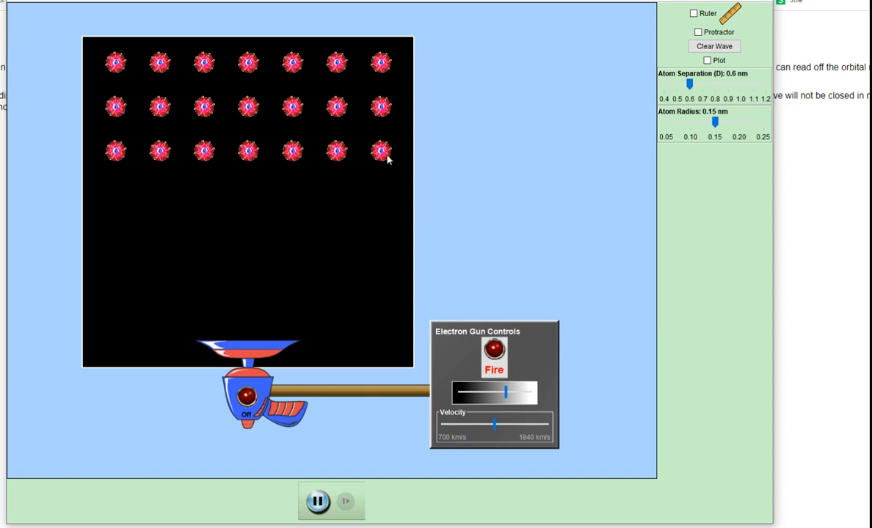
{"action": "mouse_move", "coordinate": [300, 153]}
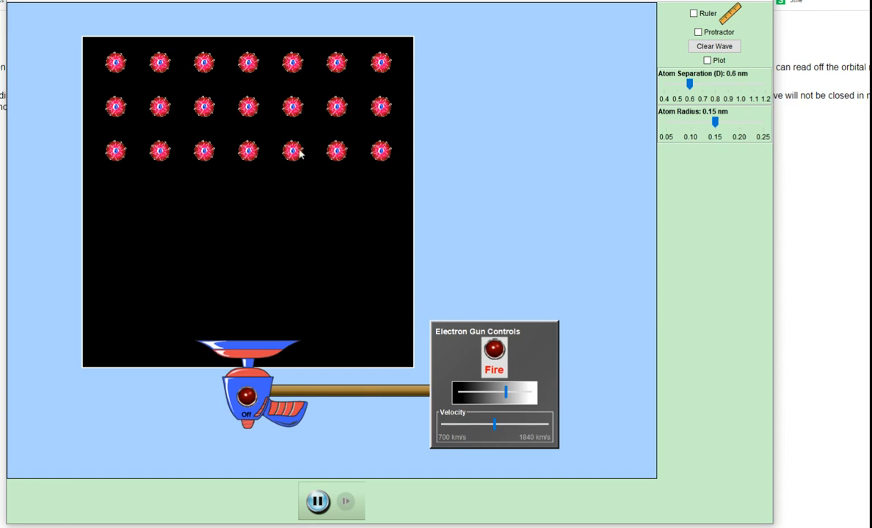
{"action": "mouse_move", "coordinate": [182, 116]}
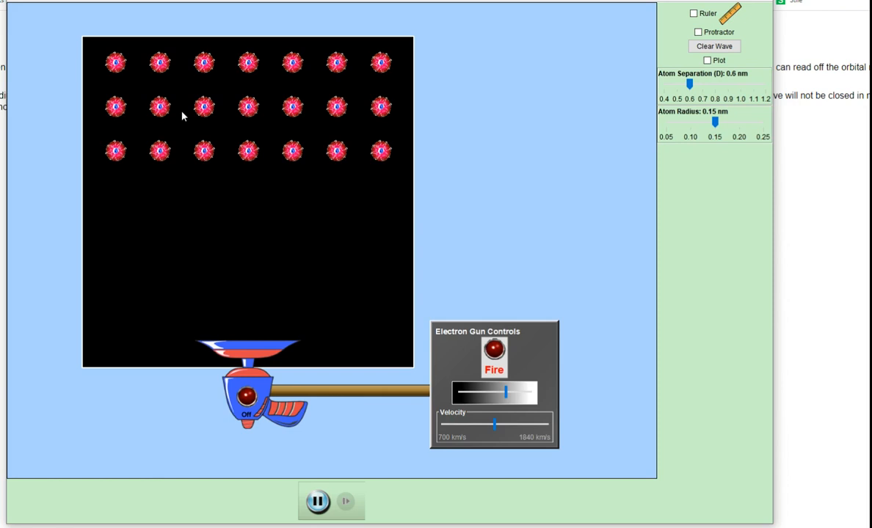
{"action": "mouse_move", "coordinate": [181, 158]}
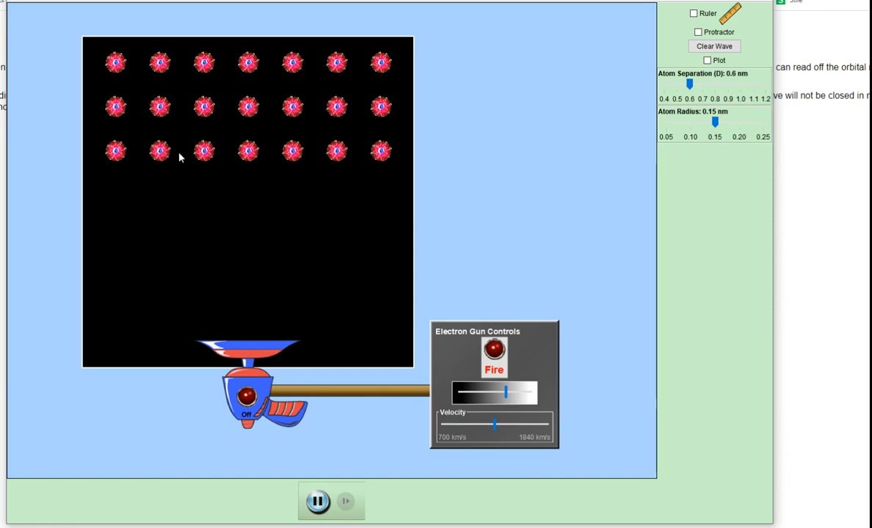
{"action": "mouse_move", "coordinate": [292, 151]}
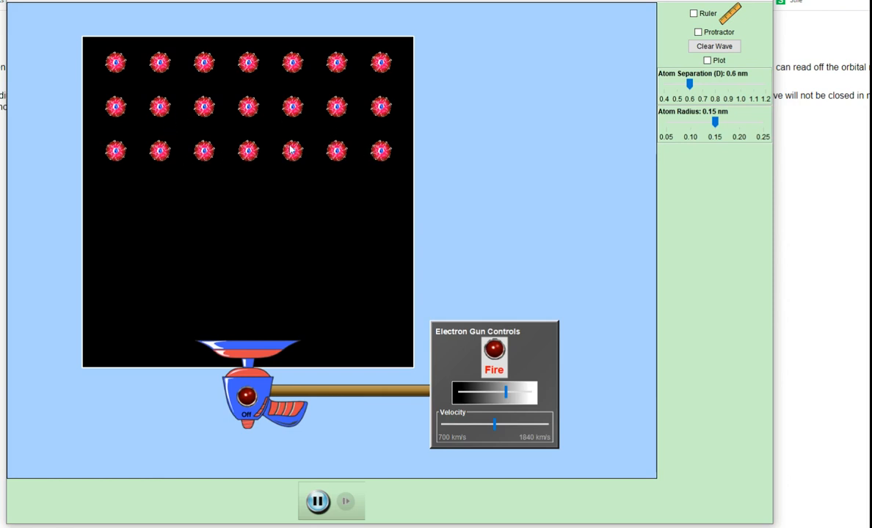
{"action": "mouse_move", "coordinate": [368, 321]}
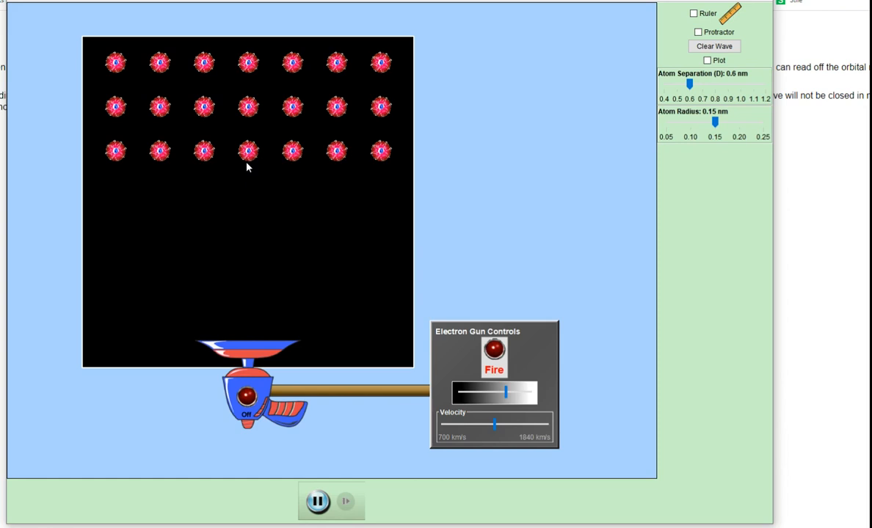
{"action": "mouse_move", "coordinate": [311, 76]}
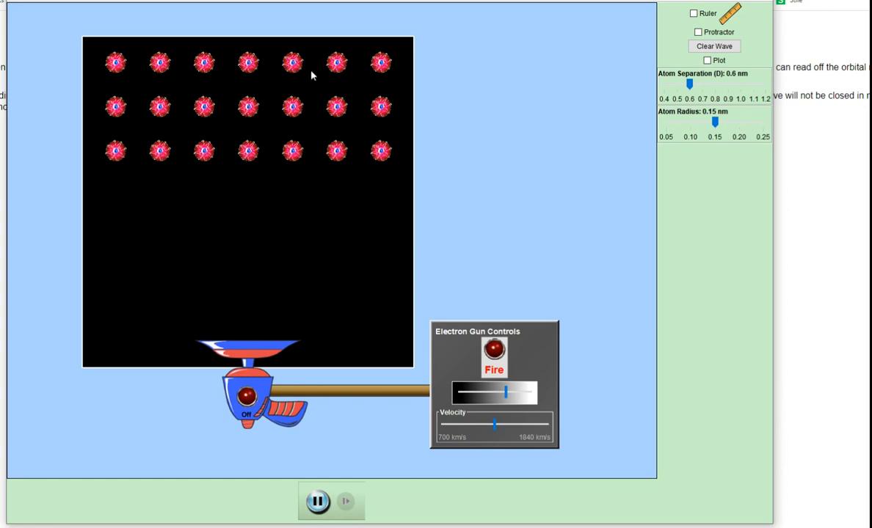
{"action": "mouse_move", "coordinate": [227, 156]}
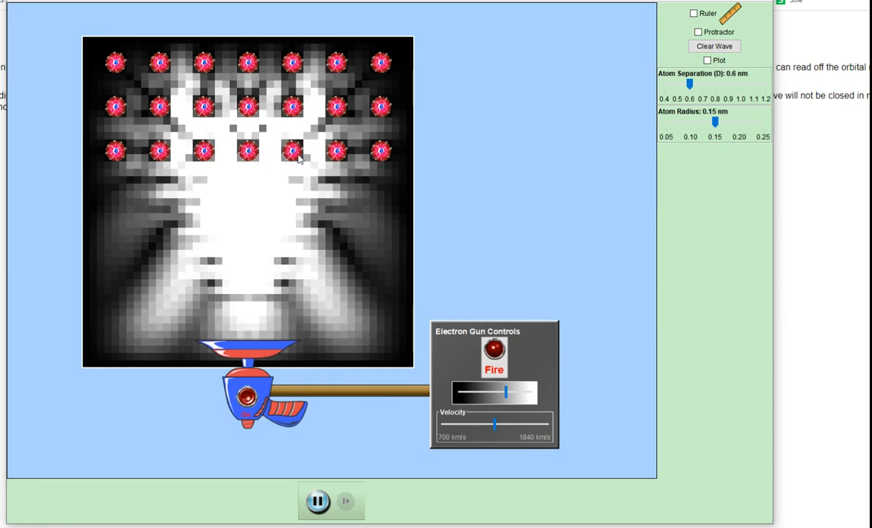
{"action": "mouse_move", "coordinate": [347, 139]}
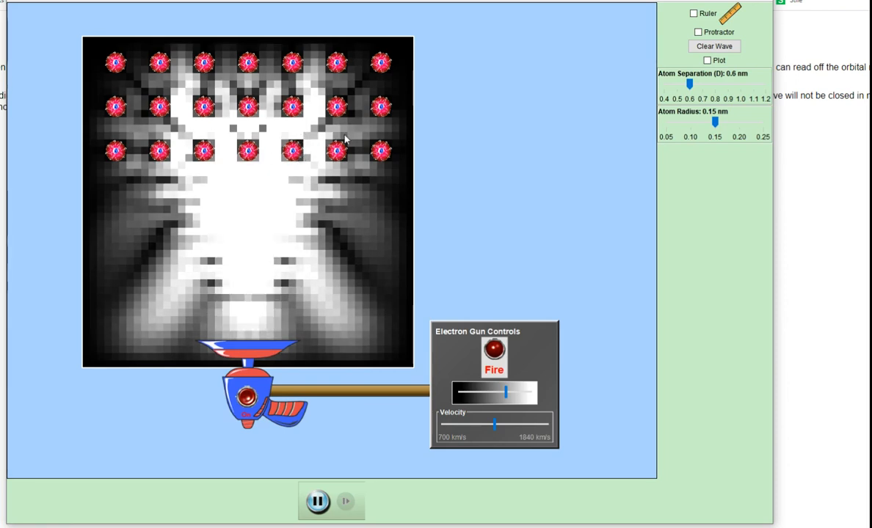
Step: Show the protractor detector, swing it to about 57.6°, and open the Intensity Plot
{"action": "left_click", "coordinate": [698, 32]}
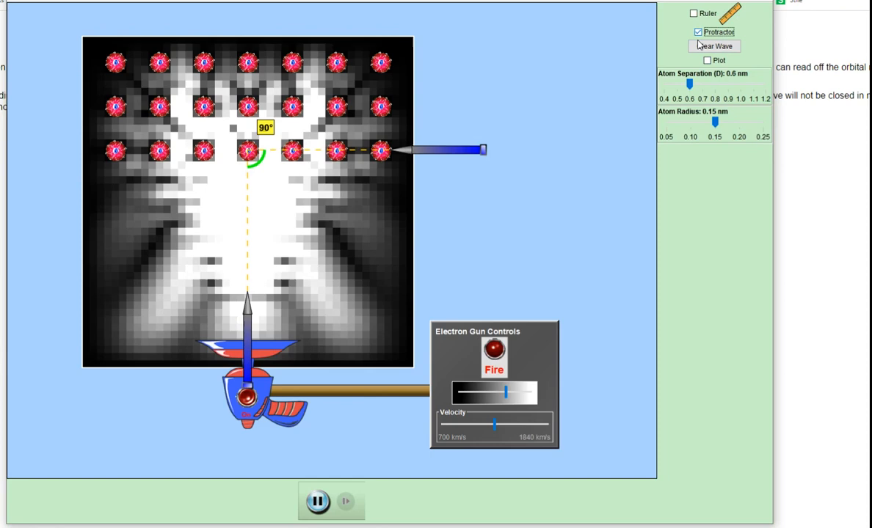
{"action": "left_click", "coordinate": [713, 45]}
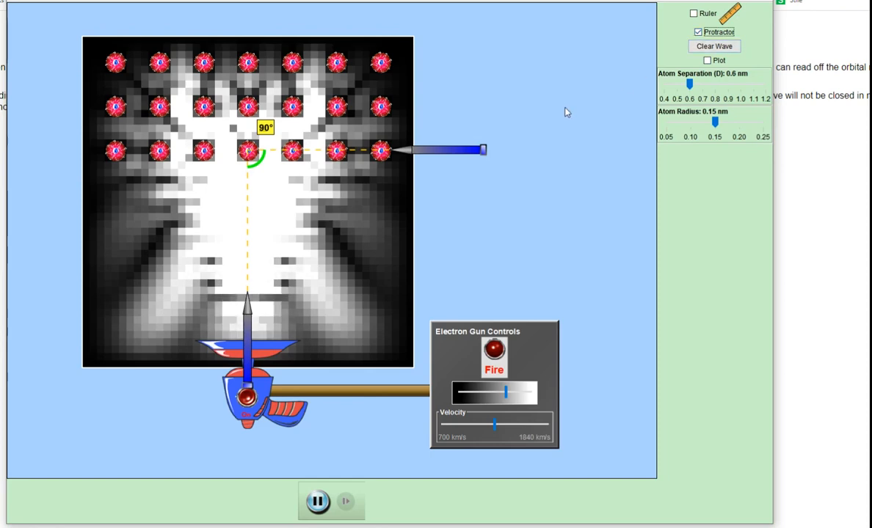
{"action": "mouse_move", "coordinate": [483, 148]}
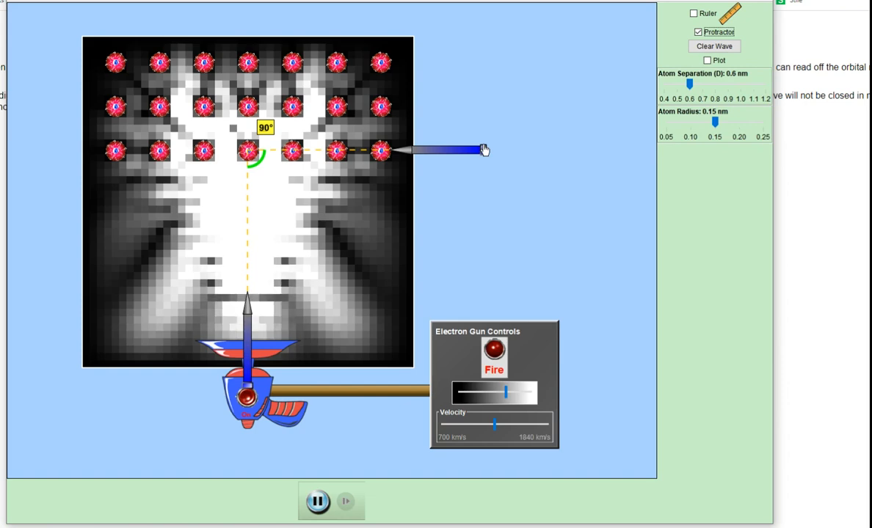
{"action": "mouse_move", "coordinate": [485, 155]}
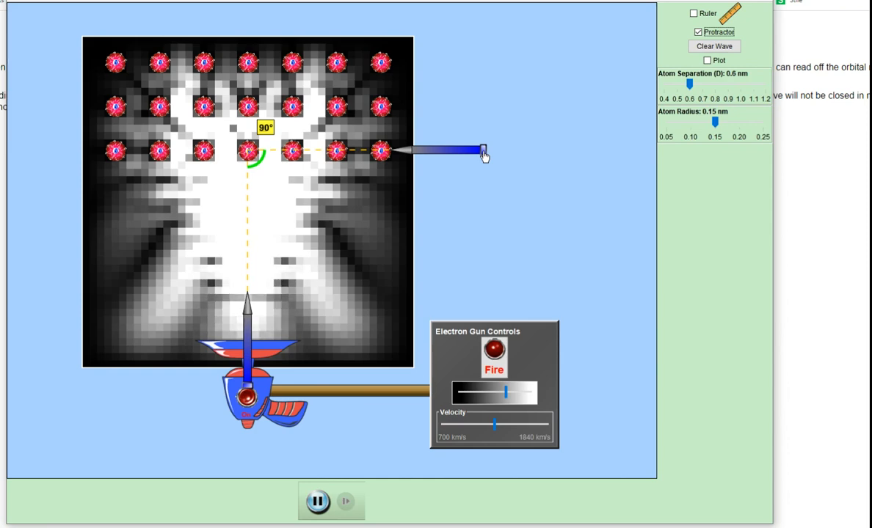
{"action": "left_click_drag", "start_coordinate": [481, 151], "coordinate": [477, 191]}
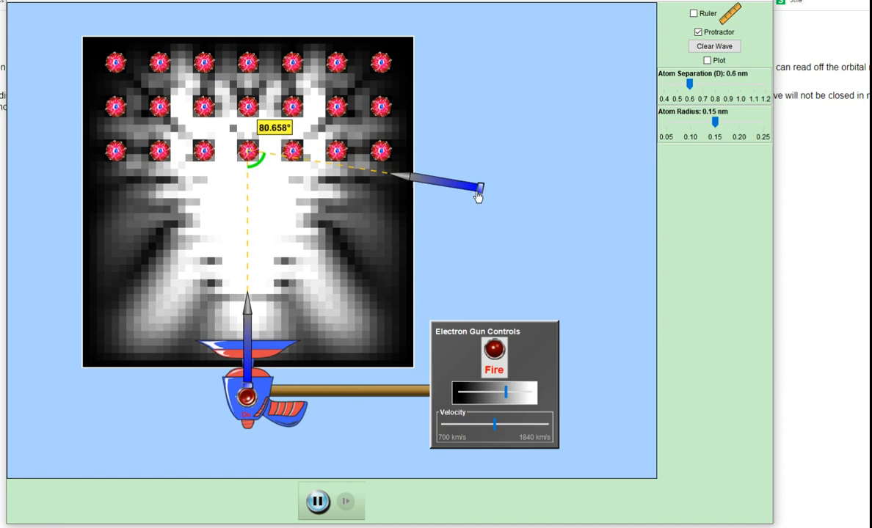
{"action": "left_click_drag", "start_coordinate": [477, 189], "coordinate": [450, 278]}
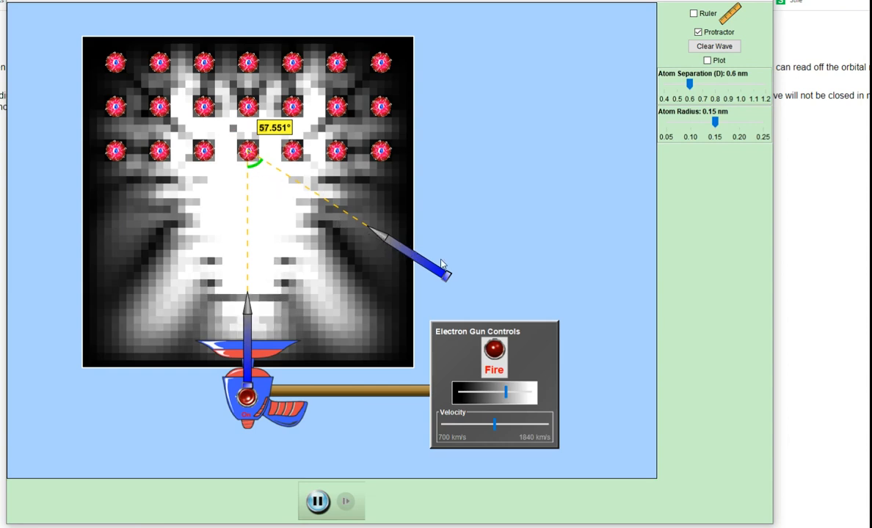
{"action": "left_click_drag", "start_coordinate": [441, 264], "coordinate": [448, 286]}
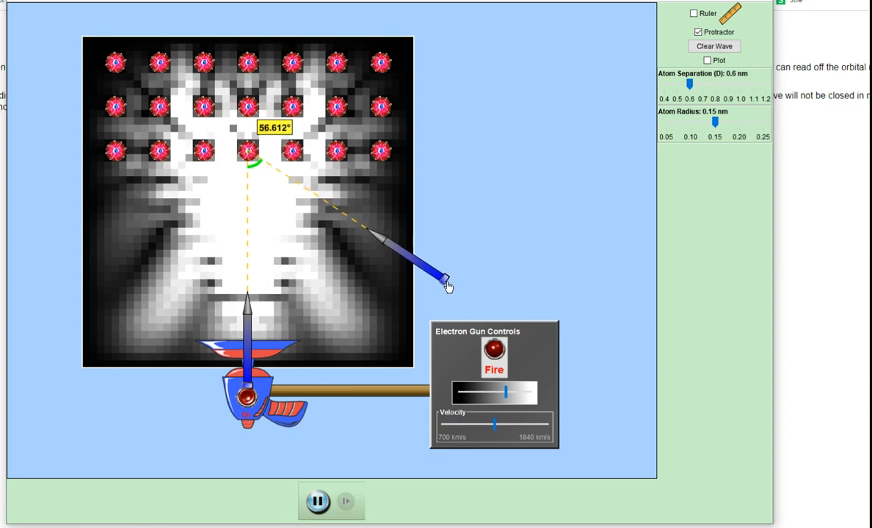
{"action": "left_click_drag", "start_coordinate": [446, 284], "coordinate": [452, 287]}
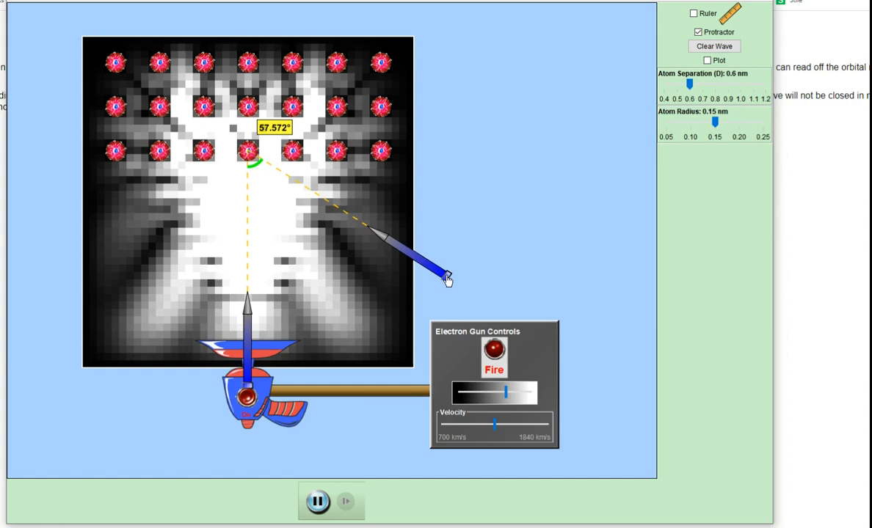
{"action": "left_click", "coordinate": [707, 60]}
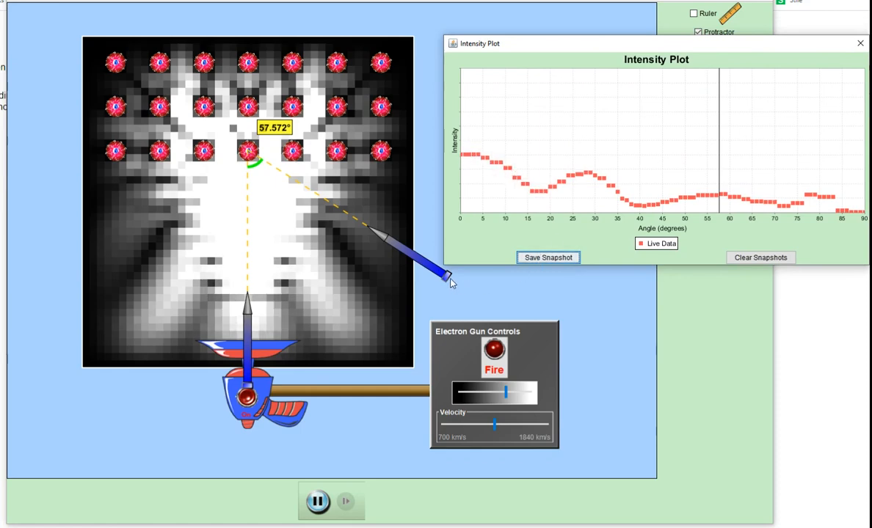
Step: Sweep the detector from 47° past 28° and 12° to the beam's other side, back to 54°
{"action": "left_click_drag", "start_coordinate": [451, 284], "coordinate": [416, 311]}
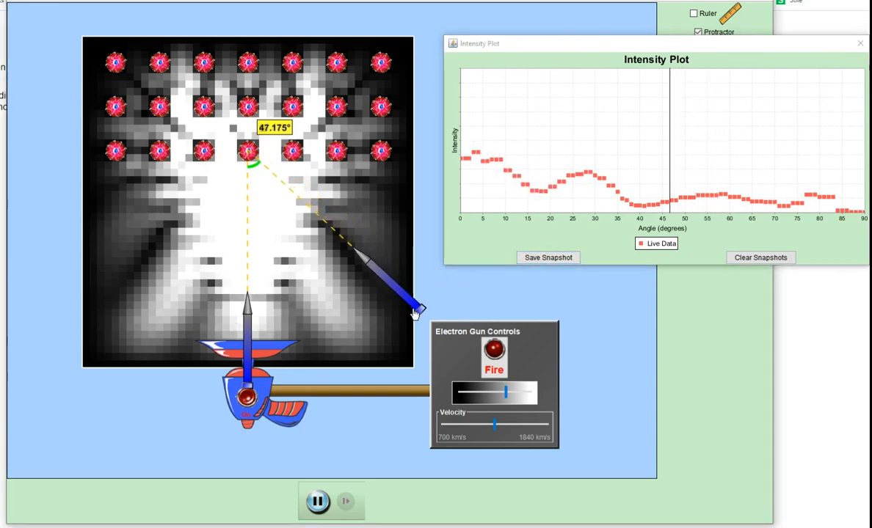
{"action": "left_click_drag", "start_coordinate": [417, 309], "coordinate": [409, 320]}
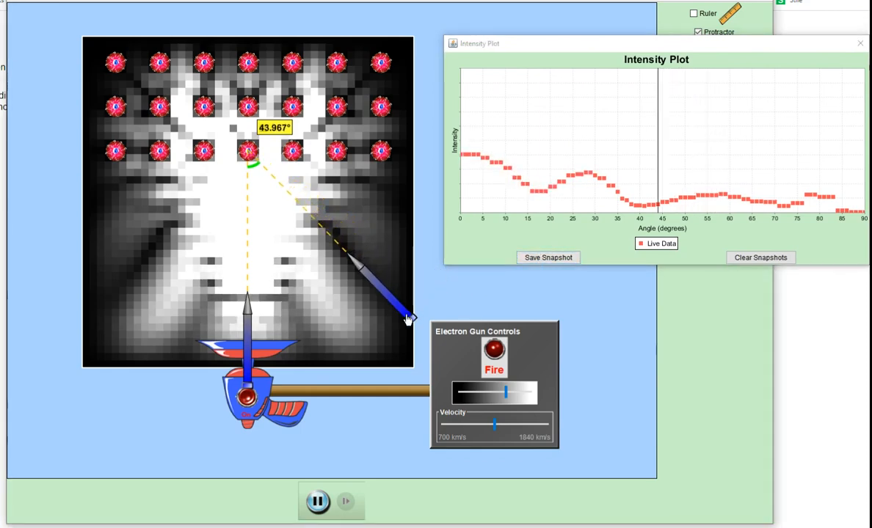
{"action": "left_click_drag", "start_coordinate": [396, 308], "coordinate": [360, 370]}
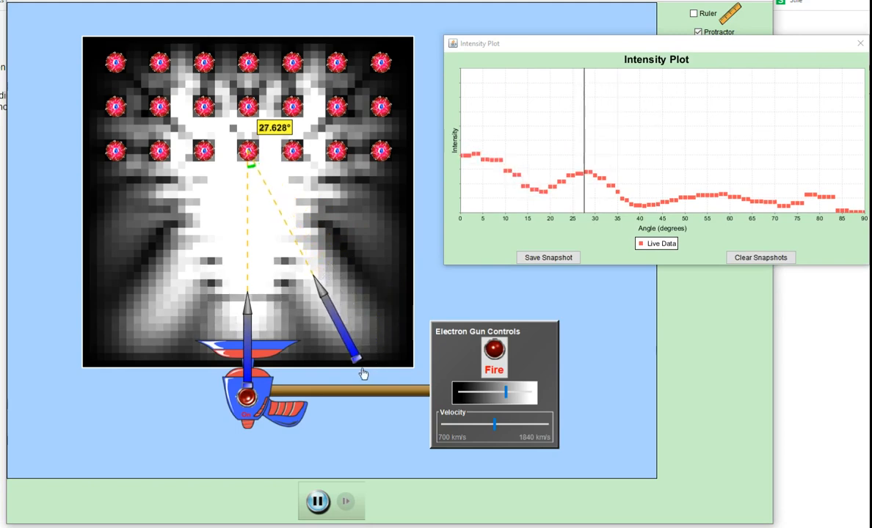
{"action": "left_click_drag", "start_coordinate": [360, 366], "coordinate": [290, 393]}
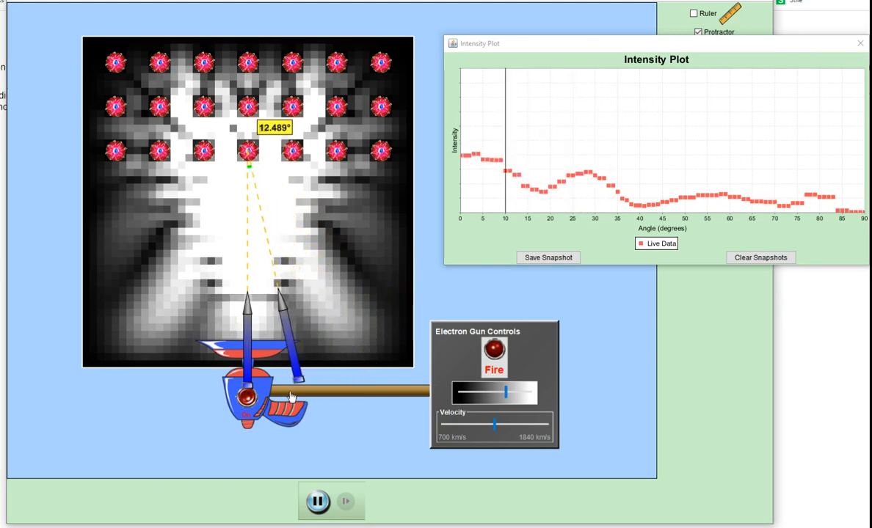
{"action": "left_click_drag", "start_coordinate": [290, 397], "coordinate": [168, 389]}
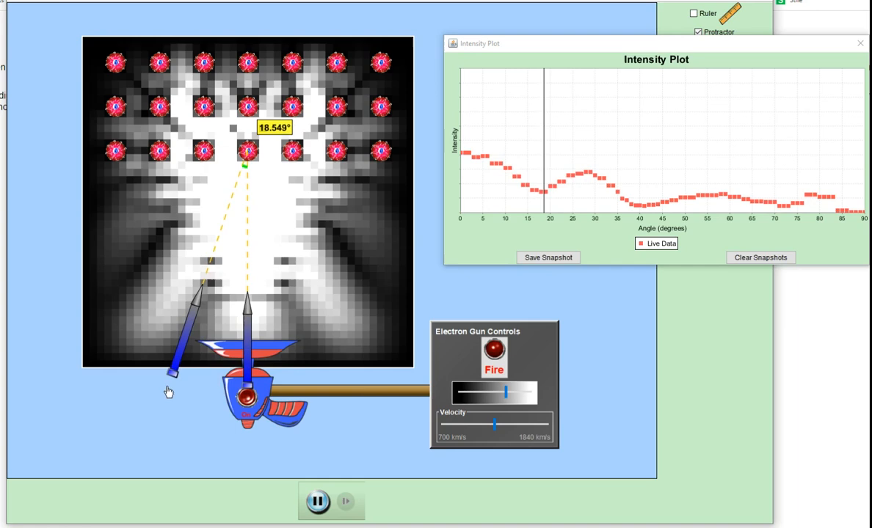
{"action": "left_click_drag", "start_coordinate": [168, 389], "coordinate": [64, 337]}
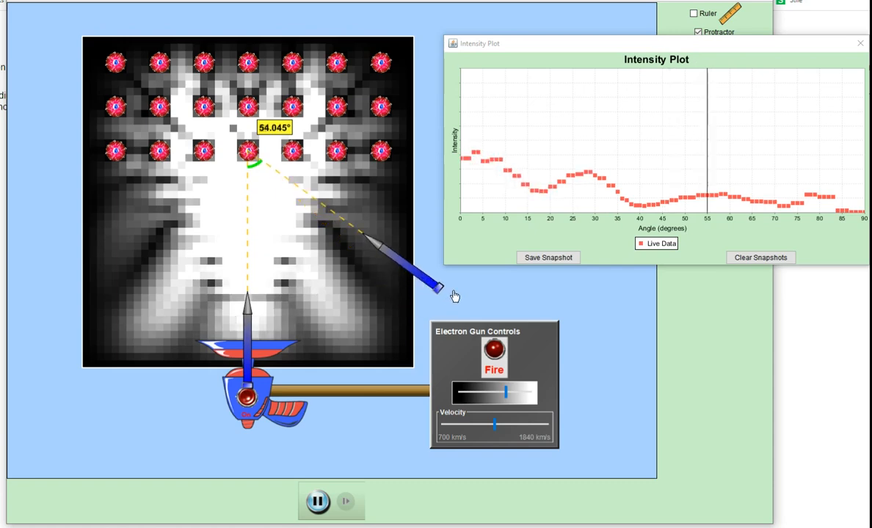
Step: Move the detector to 53.8°, then the 29° peak, then about 44.3°
{"action": "left_click_drag", "start_coordinate": [440, 286], "coordinate": [358, 362]}
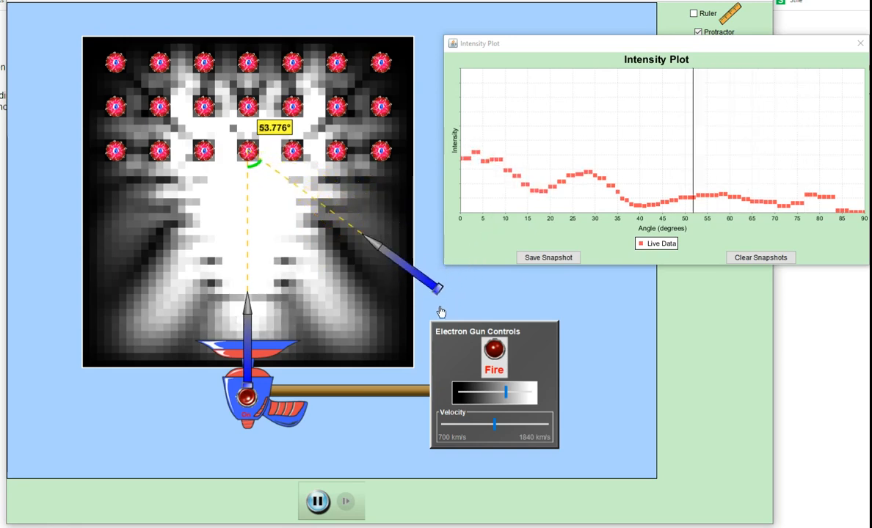
{"action": "left_click_drag", "start_coordinate": [436, 288], "coordinate": [359, 358]}
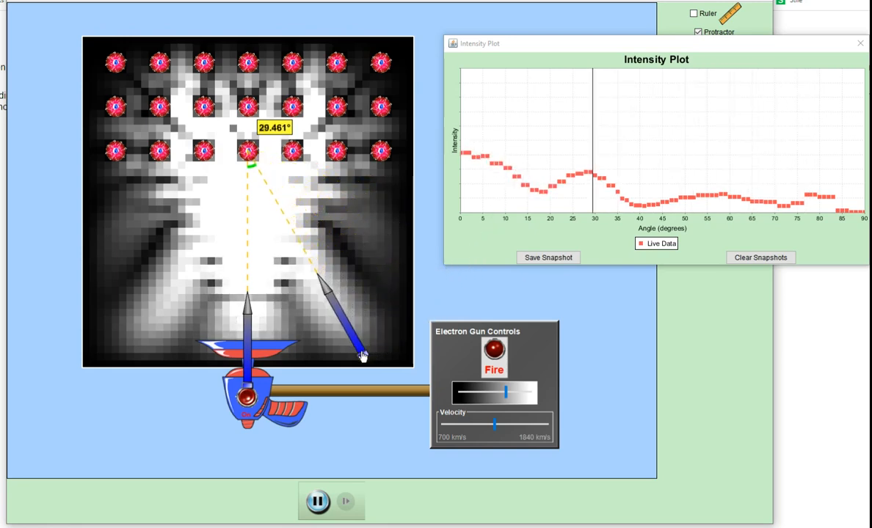
{"action": "left_click_drag", "start_coordinate": [359, 352], "coordinate": [418, 320]}
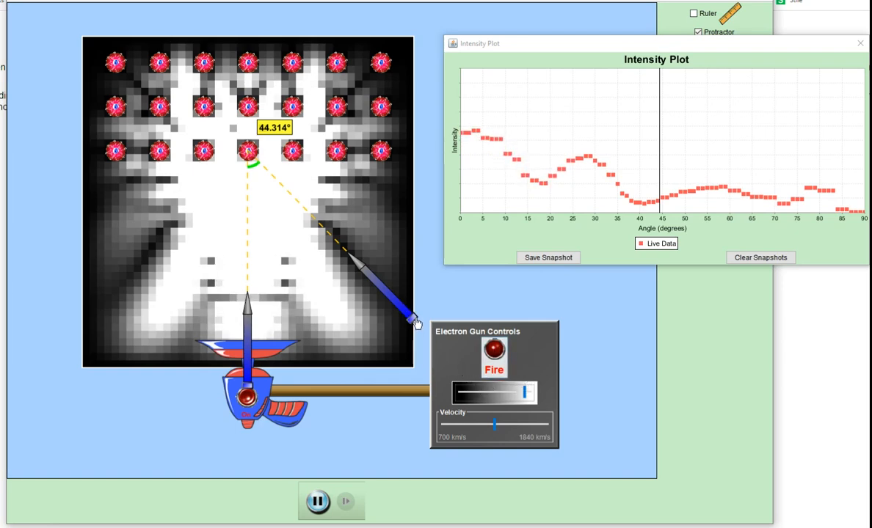
{"action": "mouse_move", "coordinate": [411, 300]}
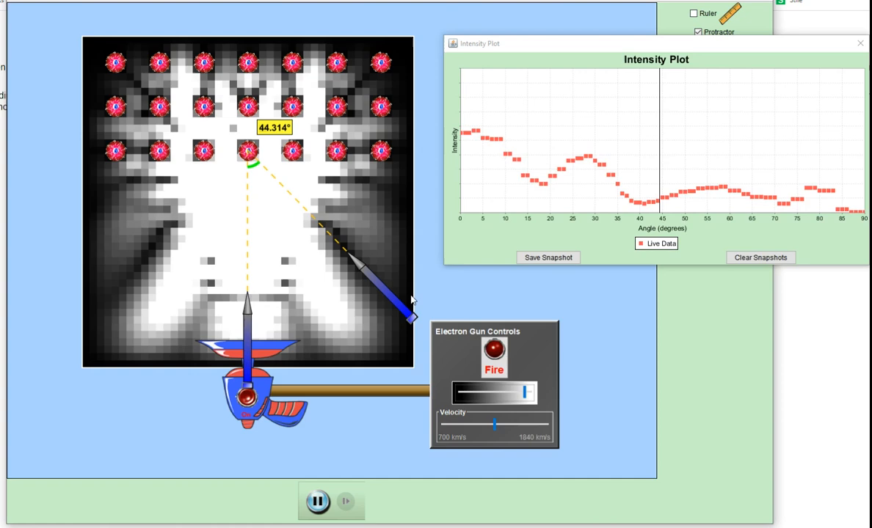
{"action": "mouse_move", "coordinate": [420, 289]}
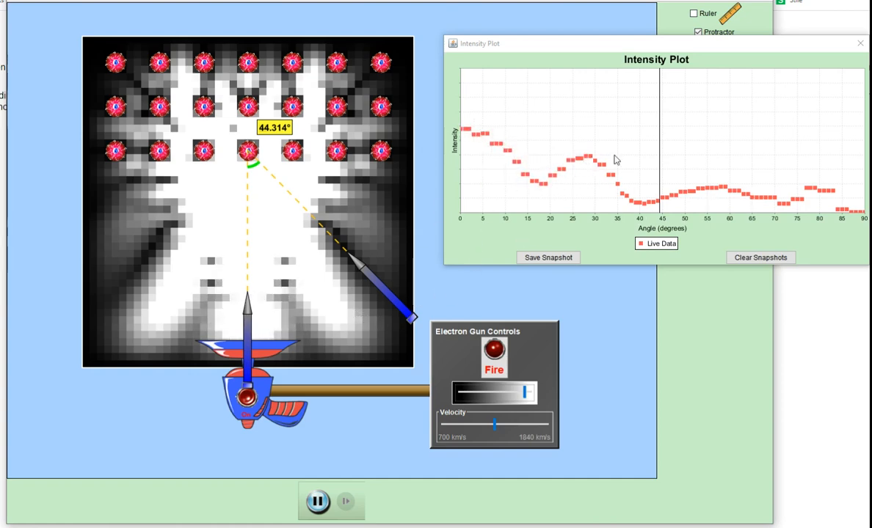
{"action": "mouse_move", "coordinate": [429, 309]}
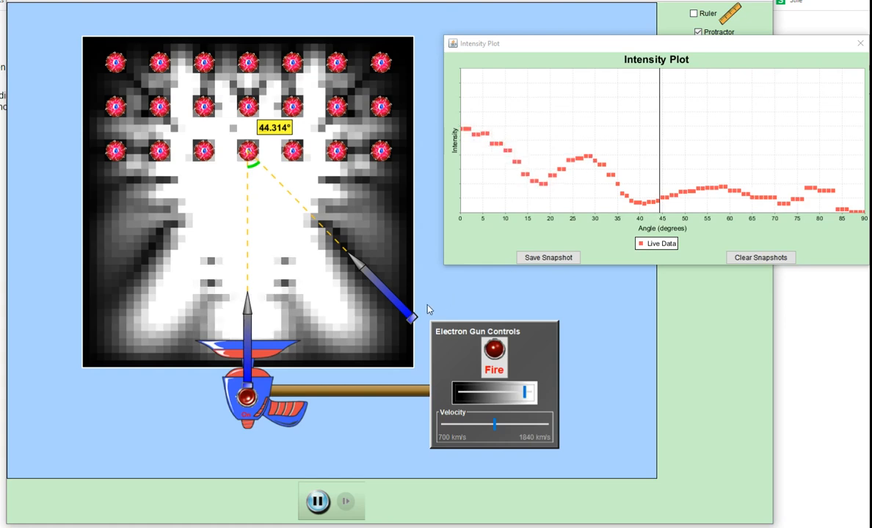
Step: Swing the detector to about 29.4°, onto the intensity peak near 28°
{"action": "left_click_drag", "start_coordinate": [404, 315], "coordinate": [374, 344]}
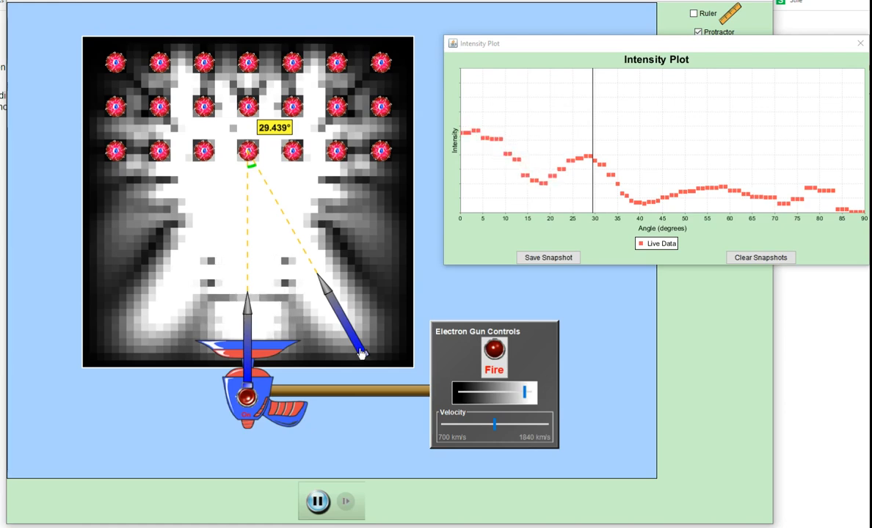
Step: Move the detector into the 20° dip, then out to about 45° at the minimum
{"action": "left_click_drag", "start_coordinate": [360, 352], "coordinate": [323, 371]}
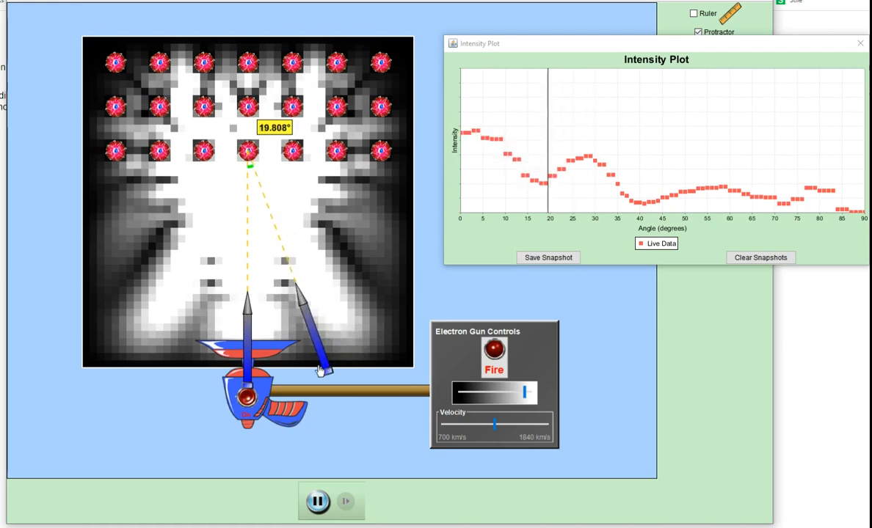
{"action": "left_click_drag", "start_coordinate": [319, 370], "coordinate": [378, 345]}
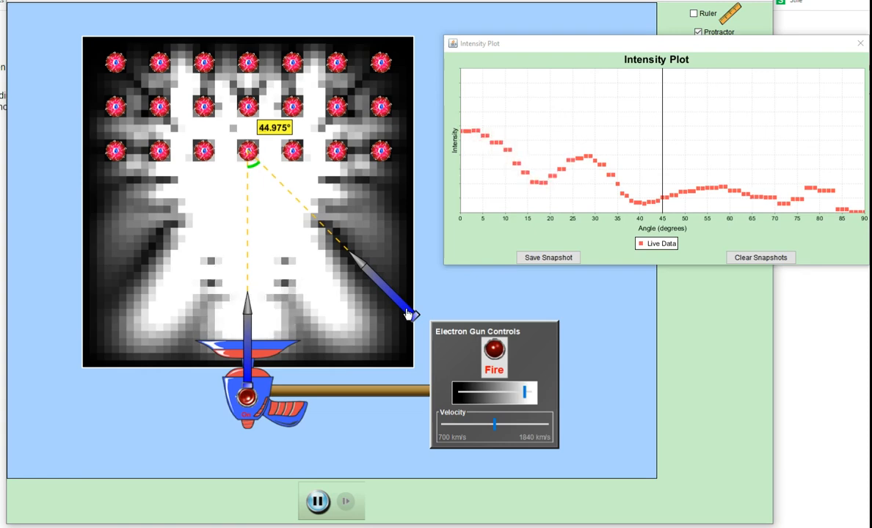
{"action": "mouse_move", "coordinate": [185, 207]}
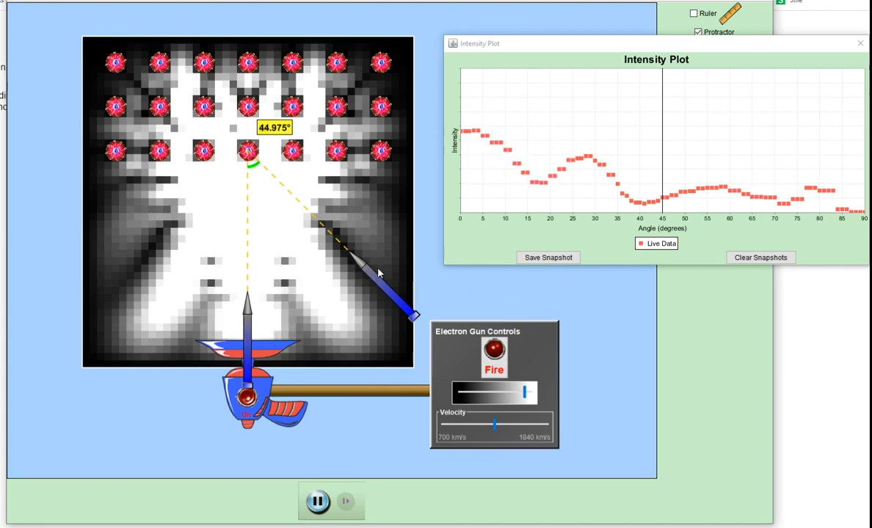
{"action": "mouse_move", "coordinate": [329, 305]}
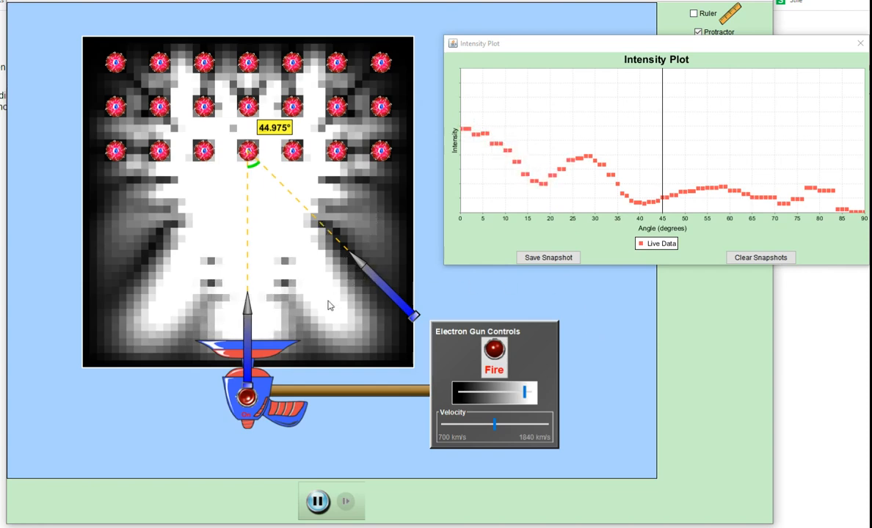
{"action": "mouse_move", "coordinate": [394, 290]}
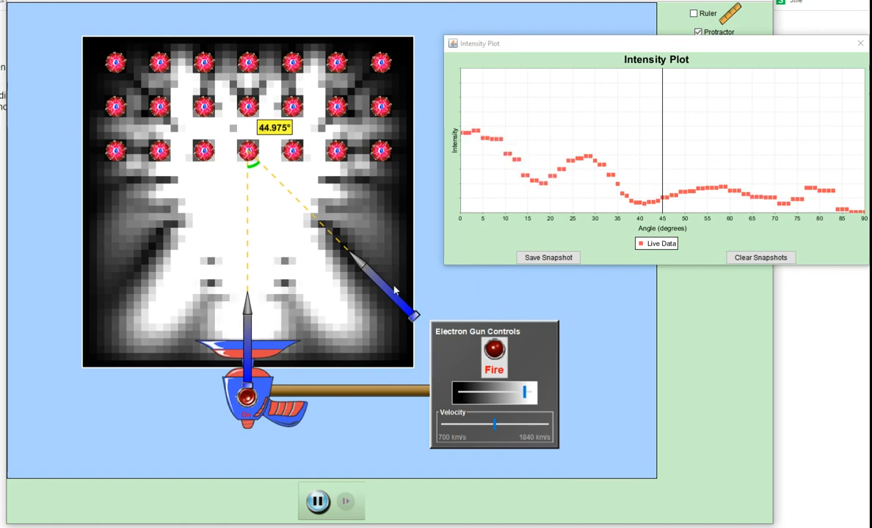
{"action": "mouse_move", "coordinate": [603, 268]}
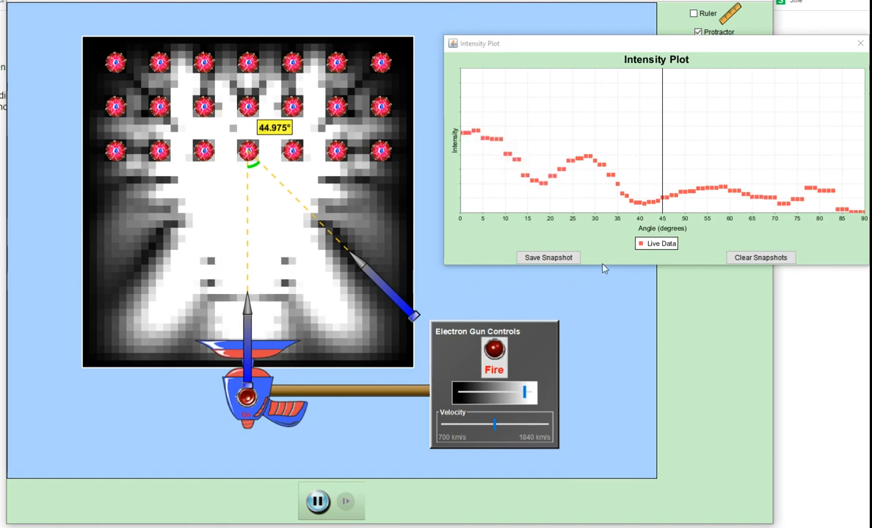